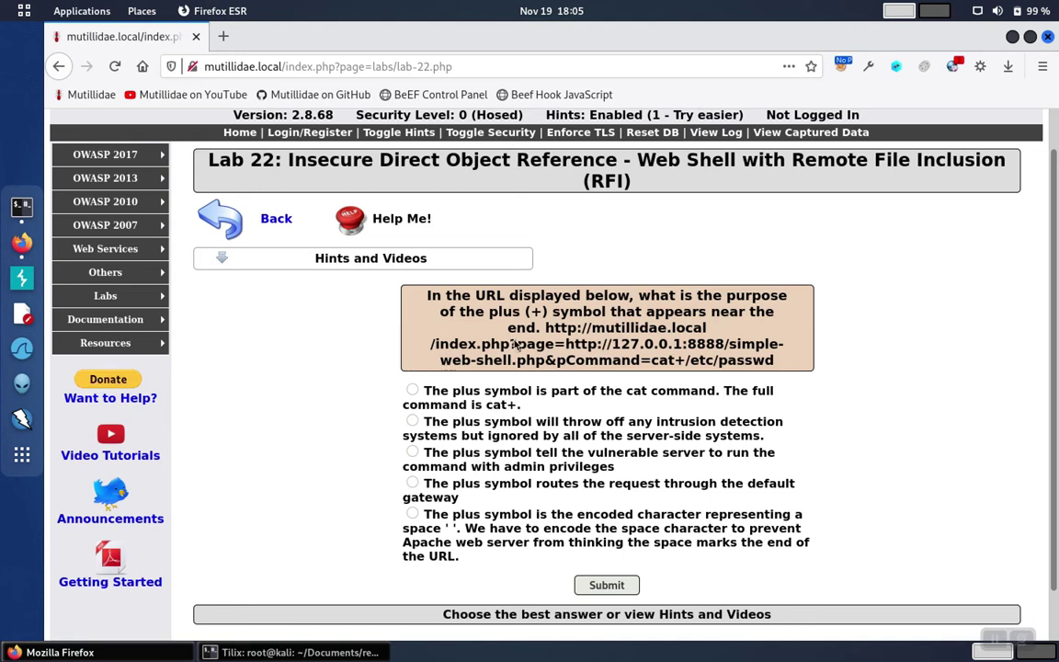
mouse_move(653, 370)
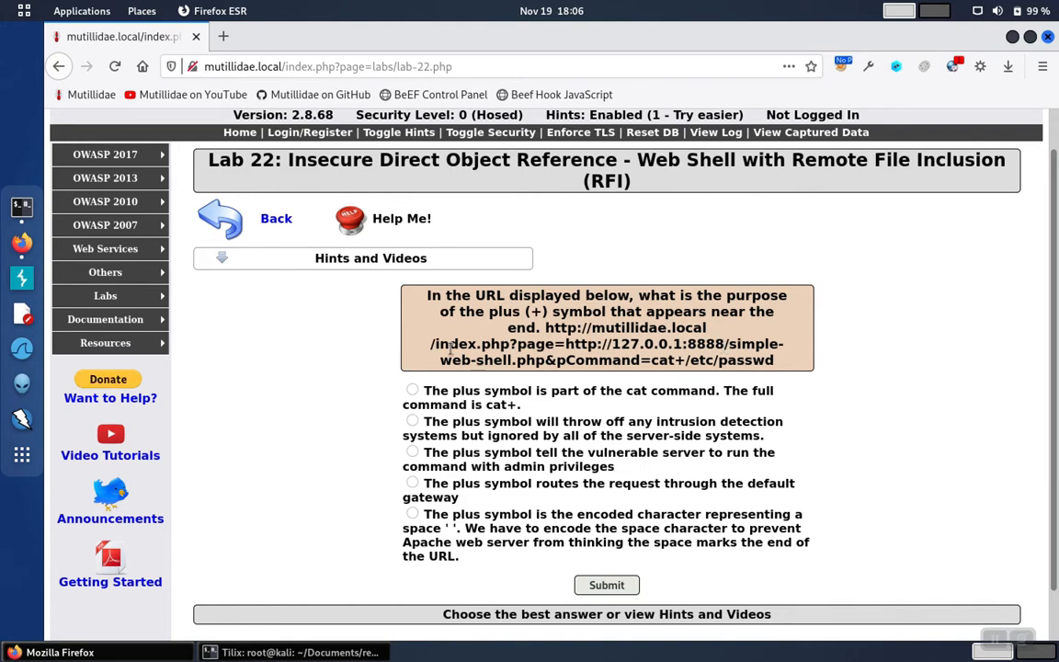
mouse_move(234, 350)
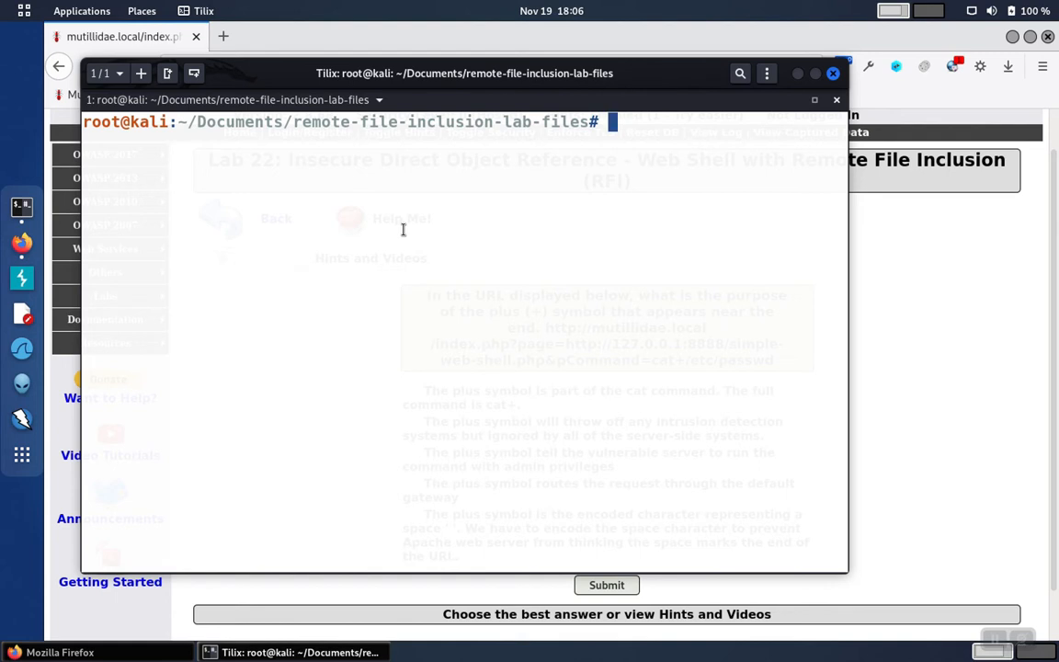
- Display simple-web-shell.php with cat and highlight its pCommand parameter
text(cat)
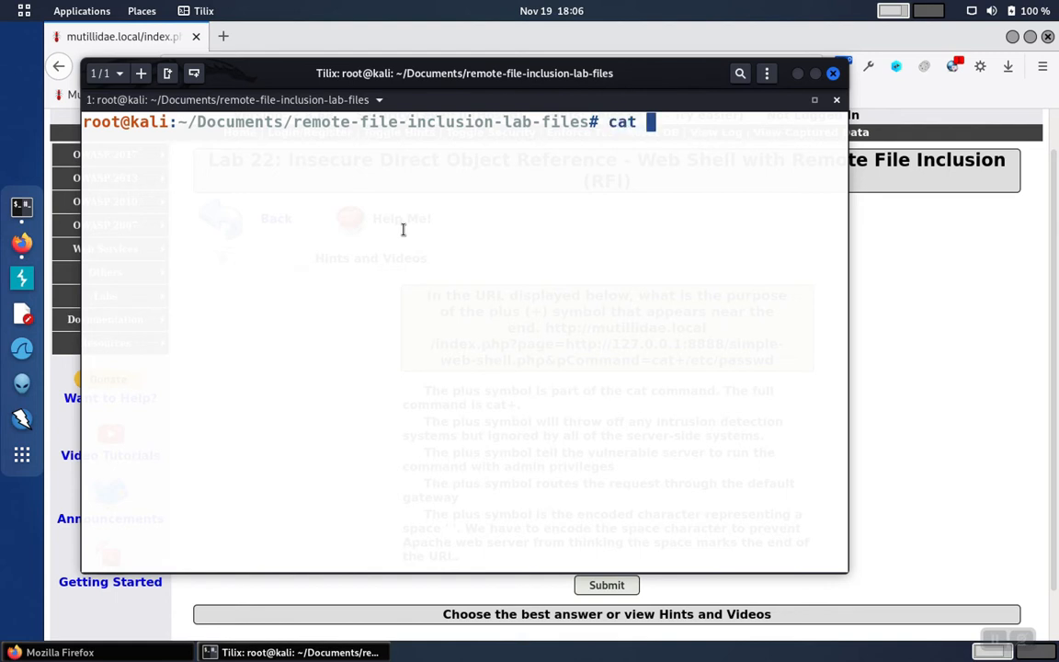
text(simple-web-shell.)
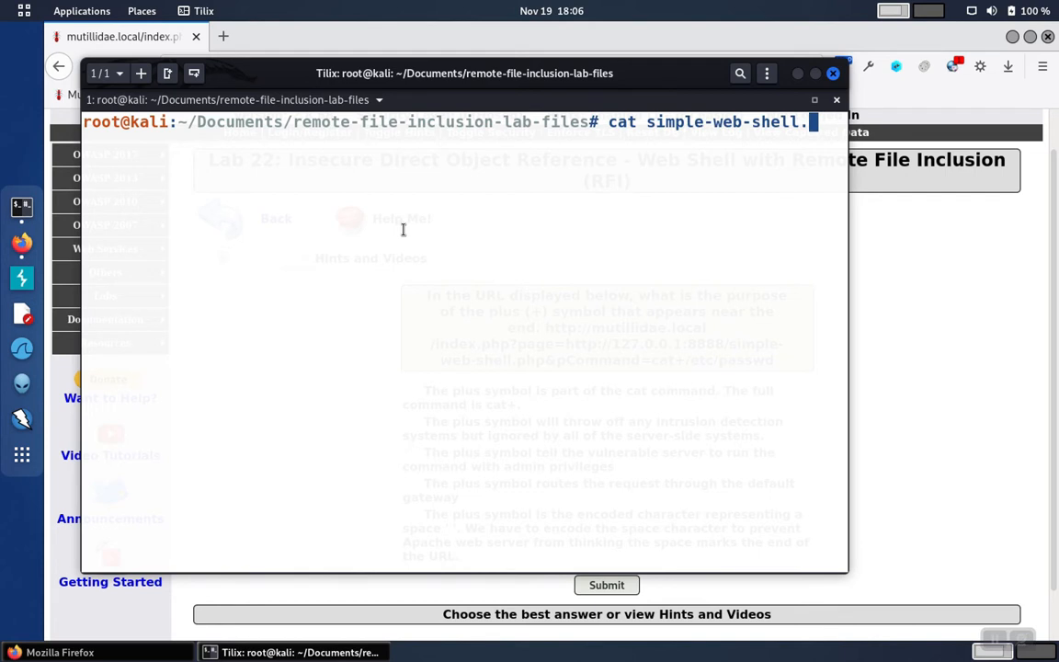
text(php)
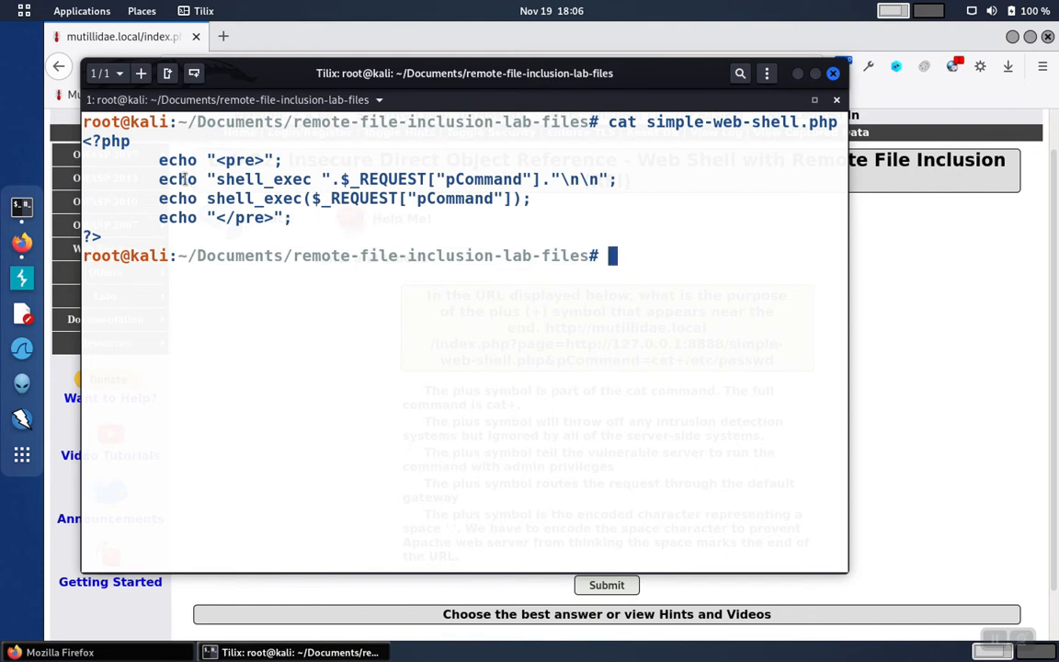
double_click(260, 180)
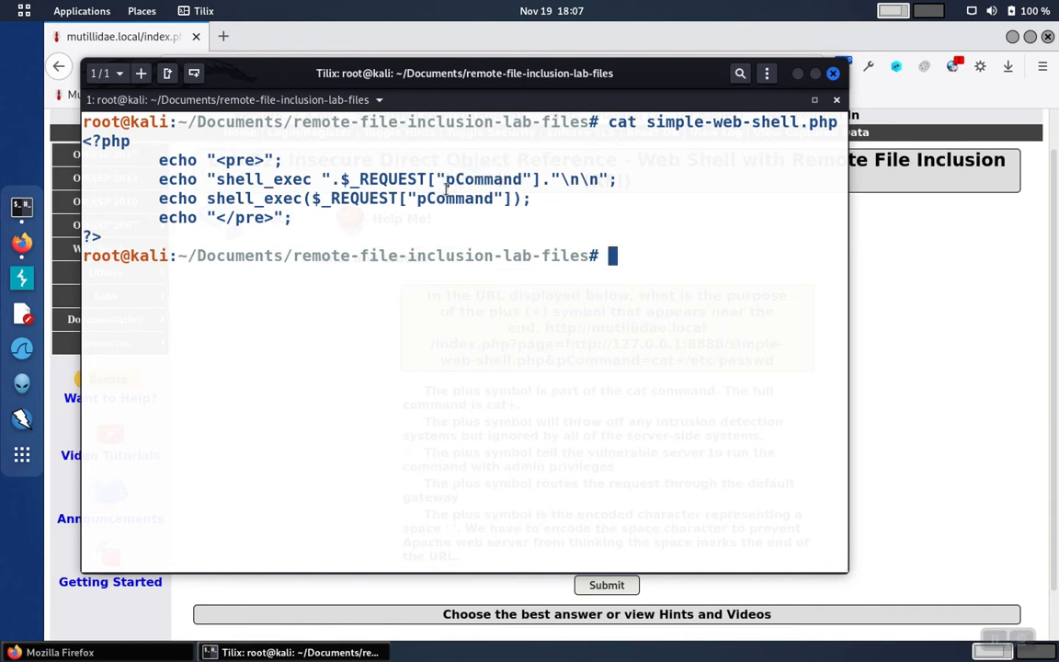
double_click(484, 179)
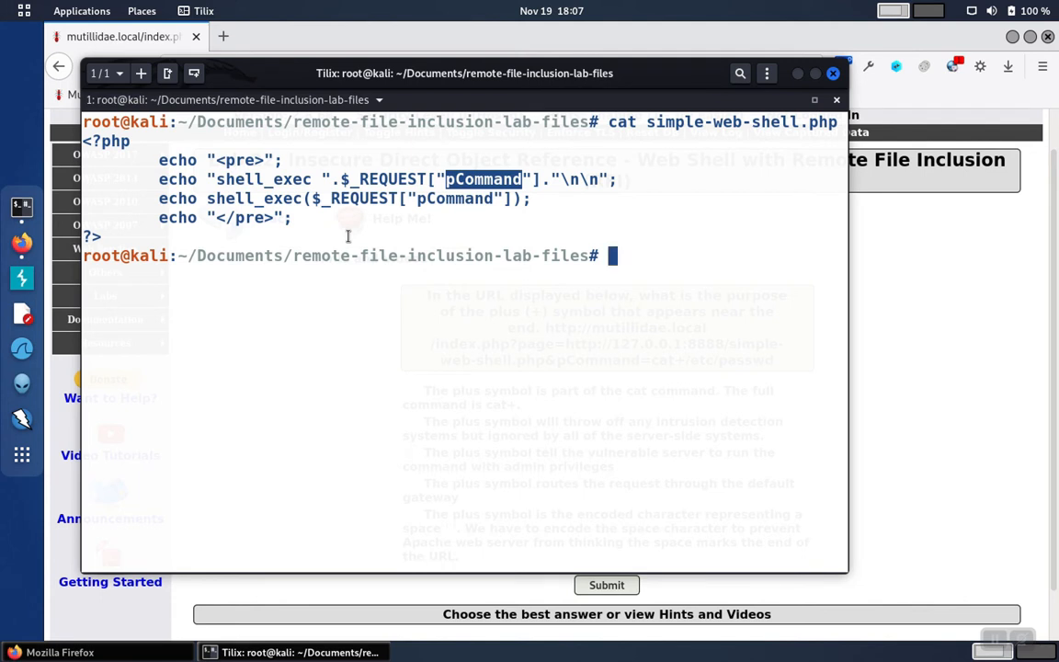
- Start a Python http.server on port 8888 to serve the shell file
text(python)
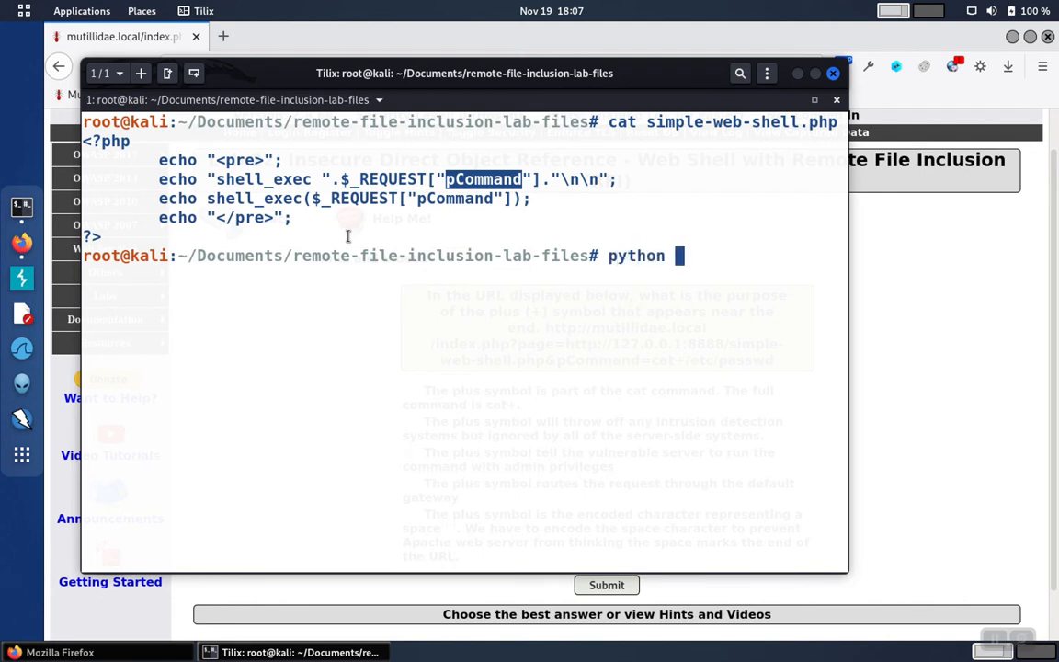
text(-m)
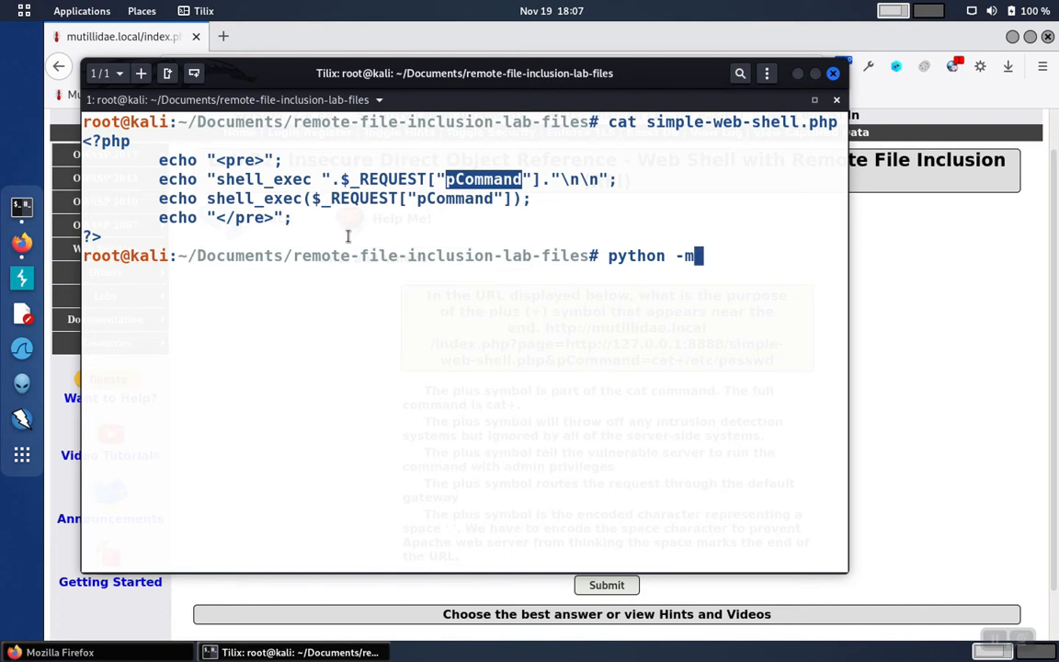
text(http.server 8888)
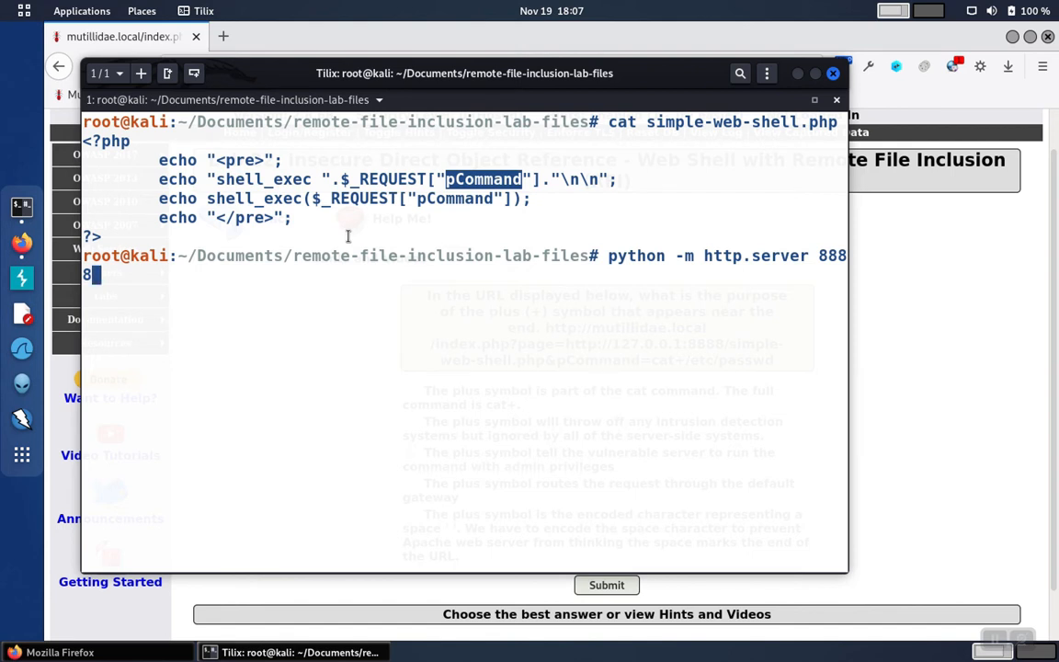
key(Return)
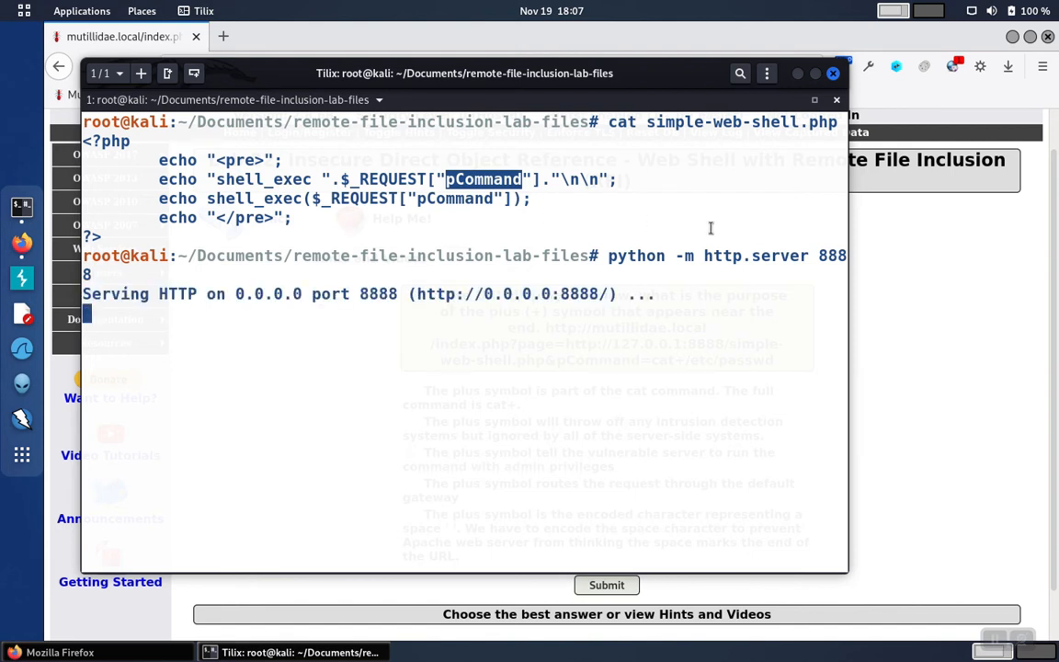
mouse_move(938, 239)
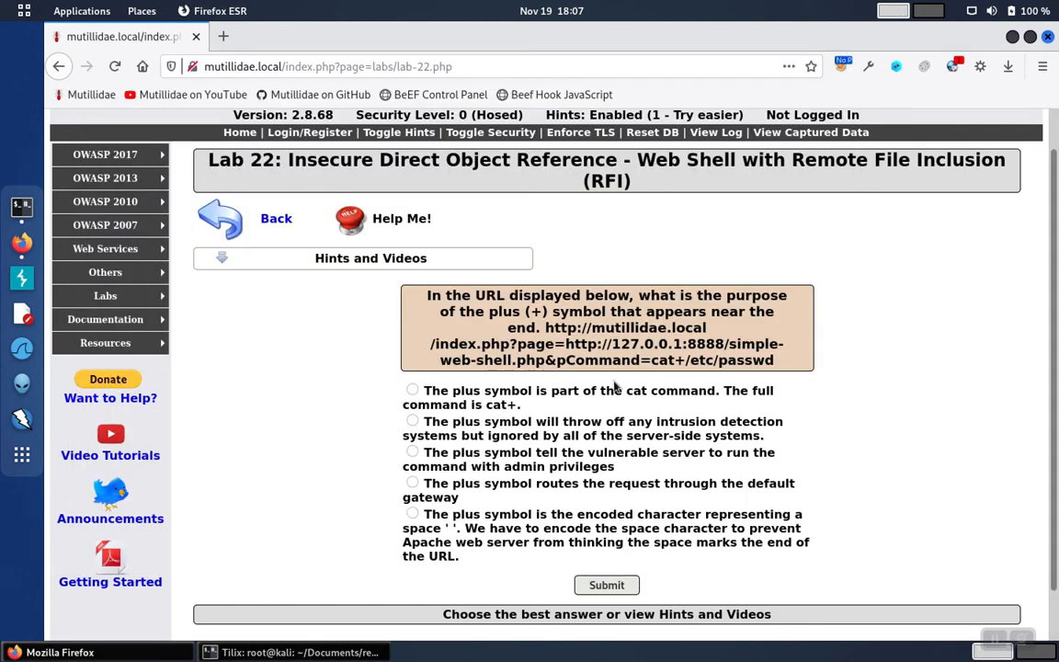
- Open the question's web shell URL with pCommand=cat /etc/passwd in a new tab
double_click(553, 328)
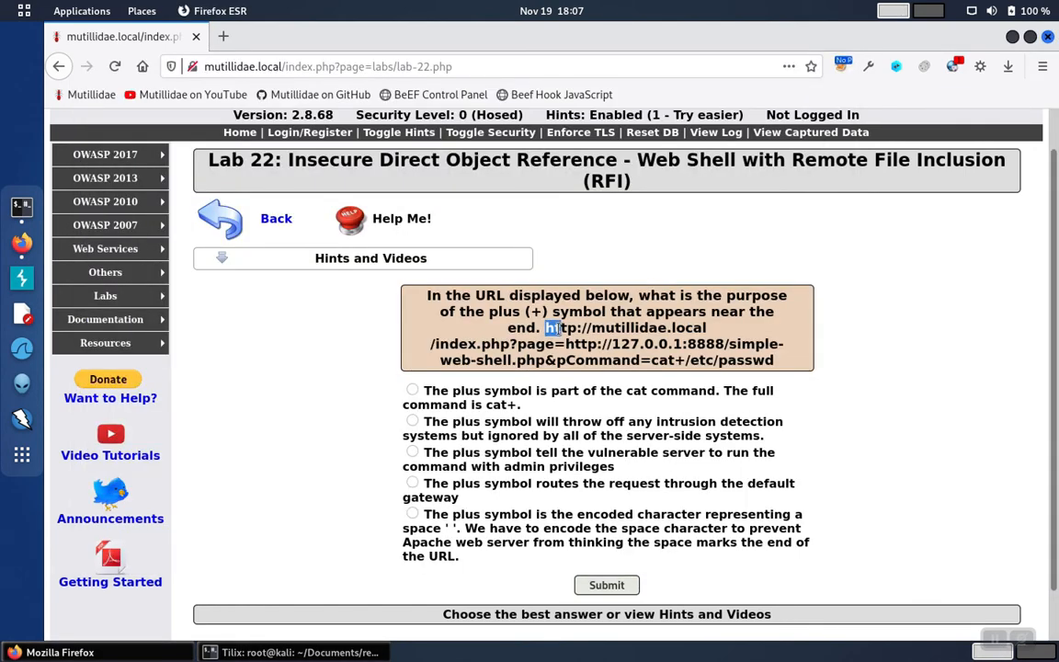
drag(545, 327, 775, 360)
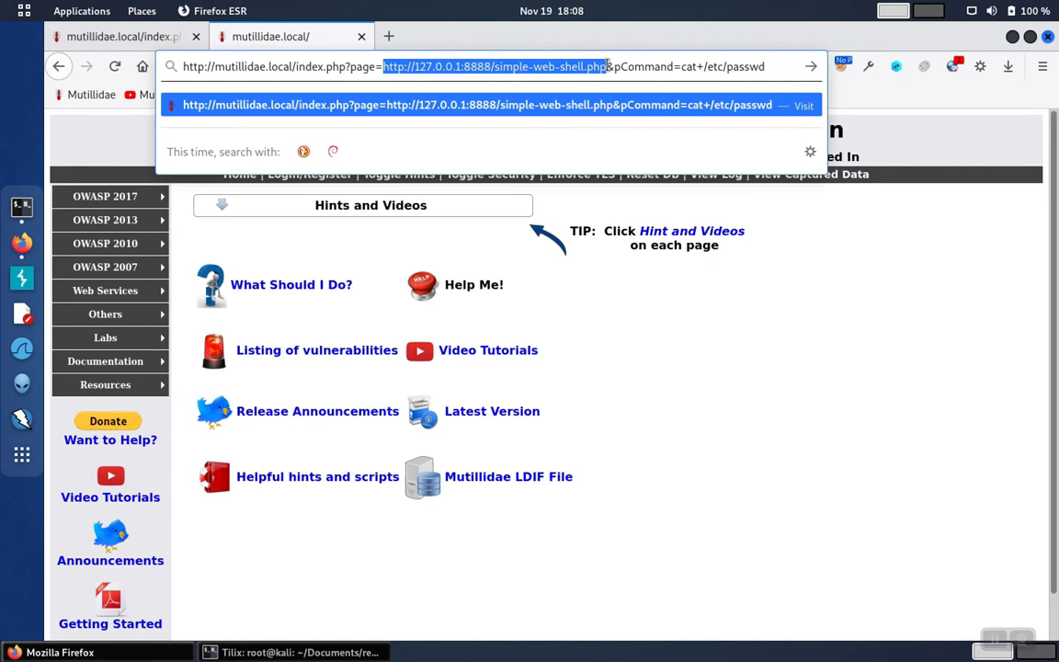
mouse_move(579, 67)
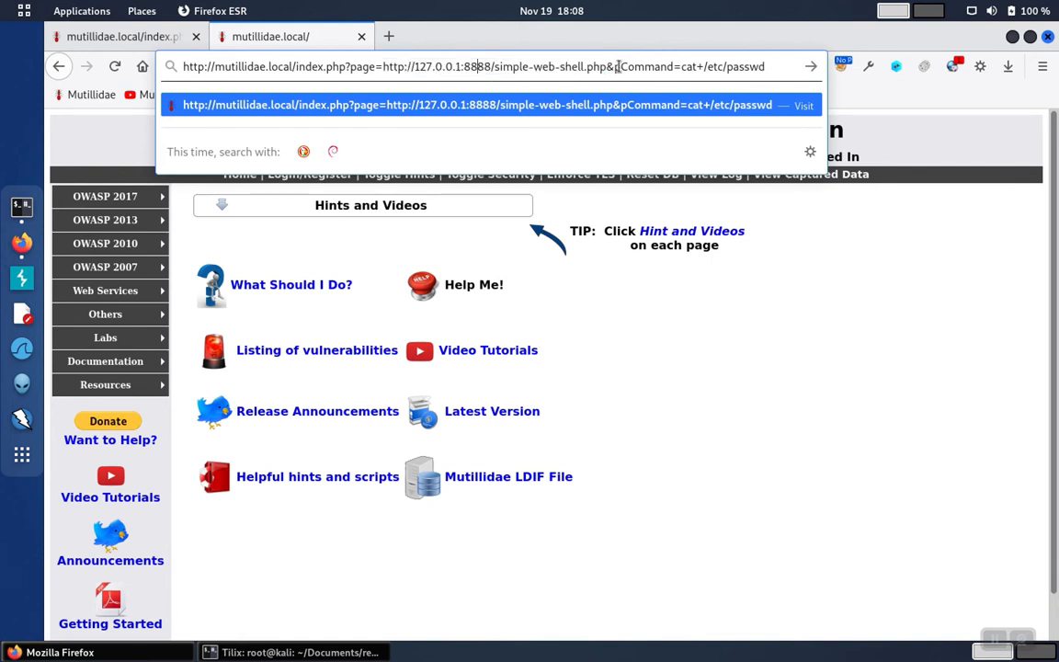
double_click(643, 67)
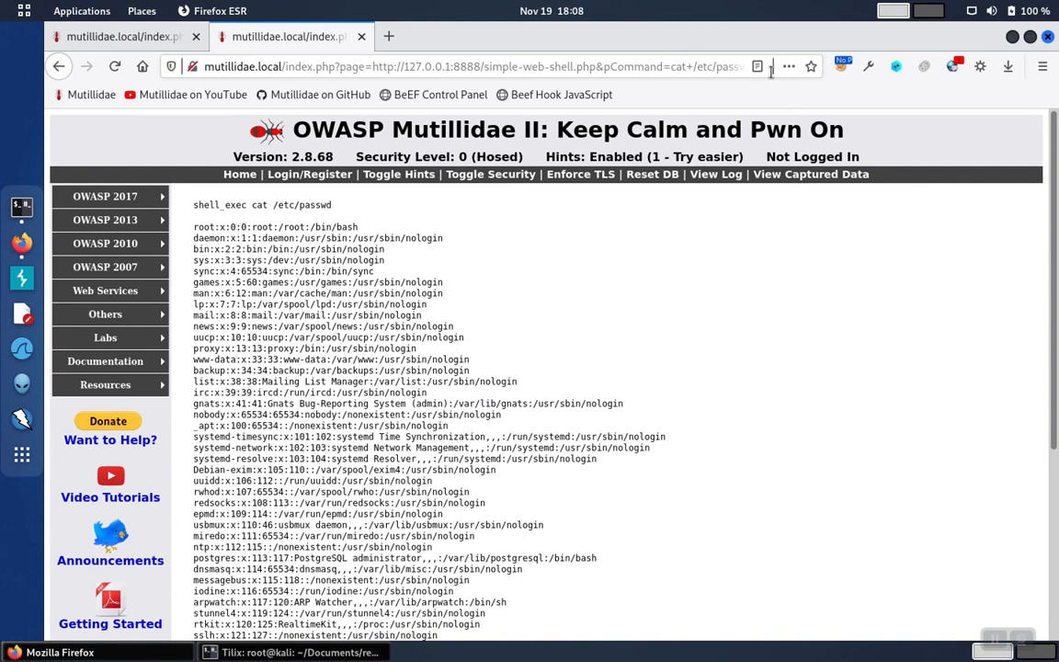
mouse_move(687, 73)
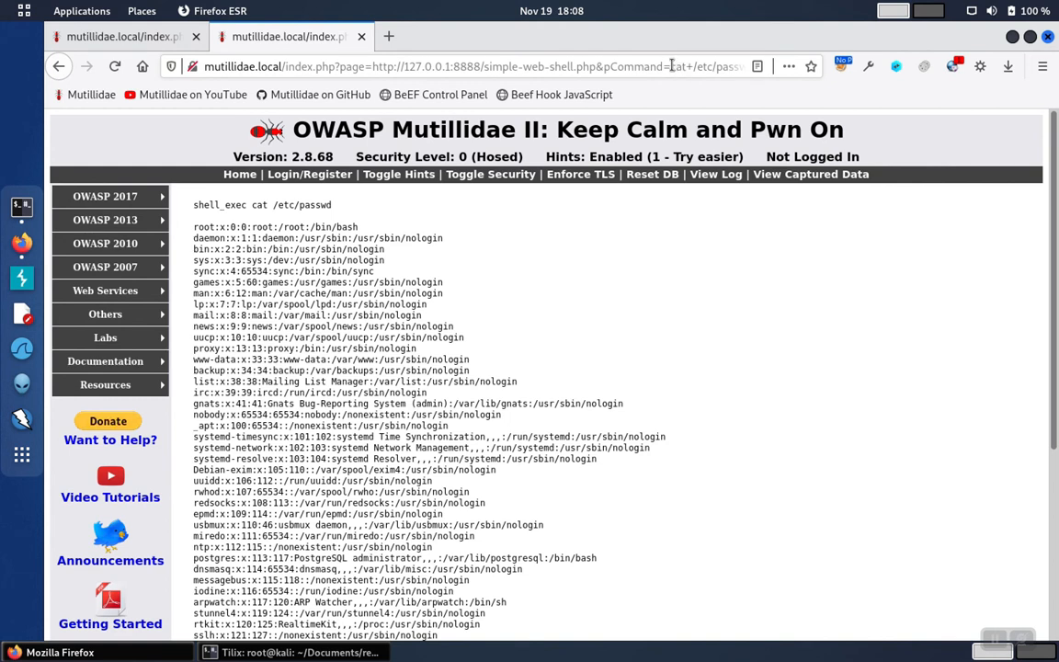
double_click(685, 66)
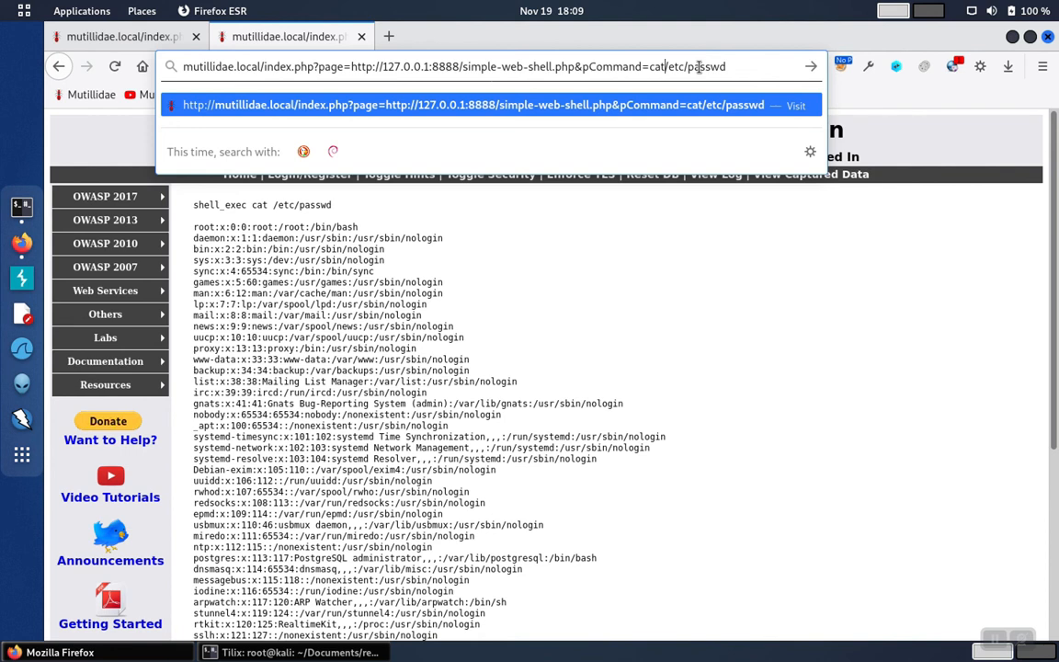
text(%20)
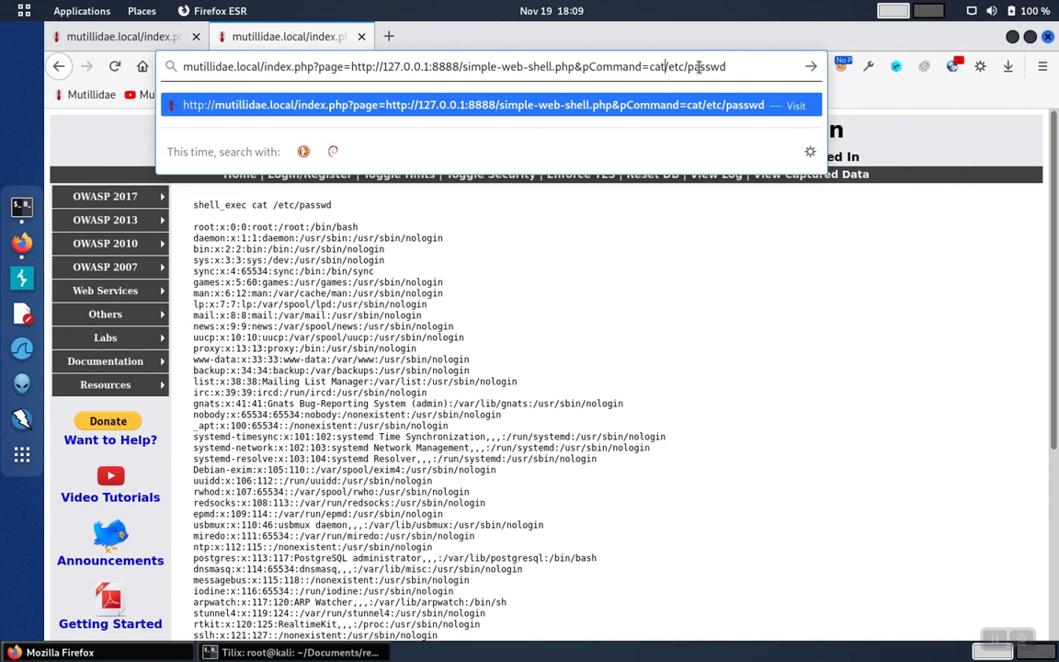
text(+)
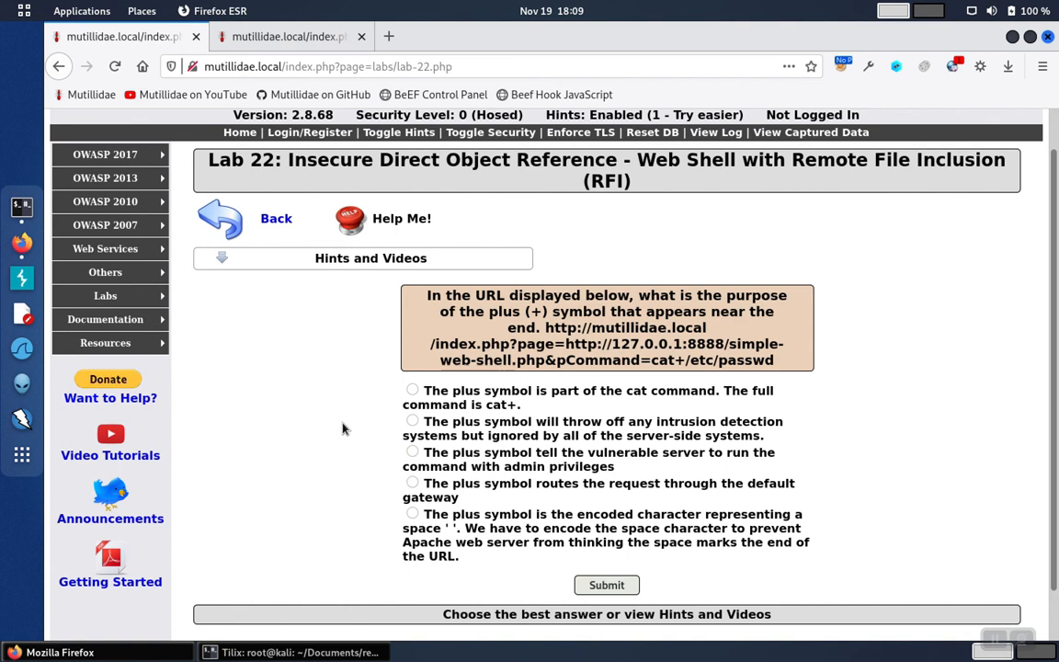
mouse_move(467, 510)
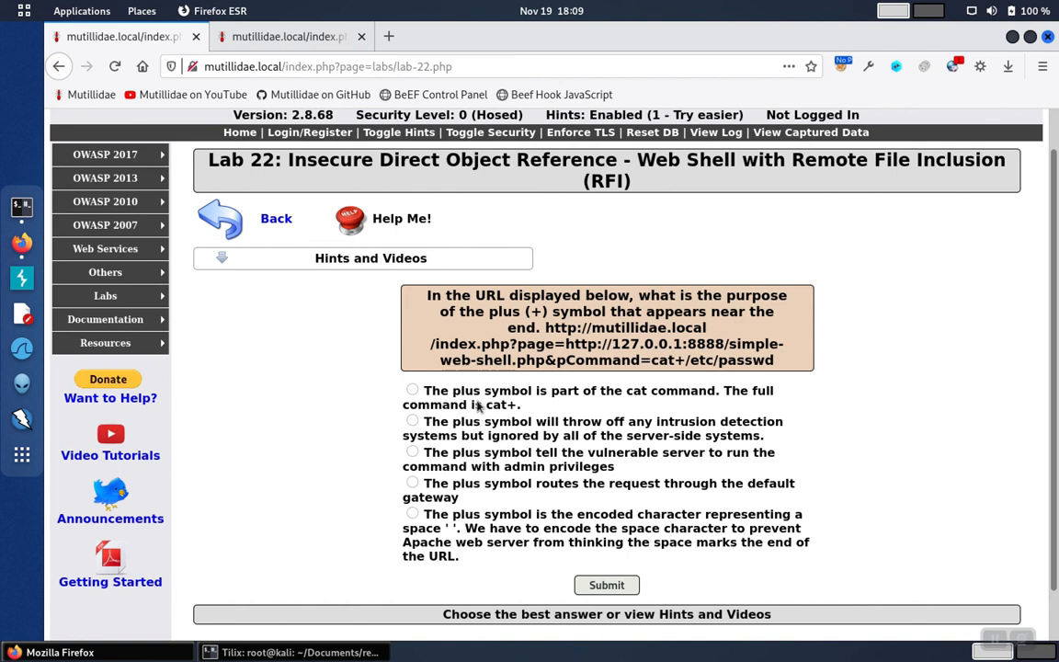
mouse_move(468, 456)
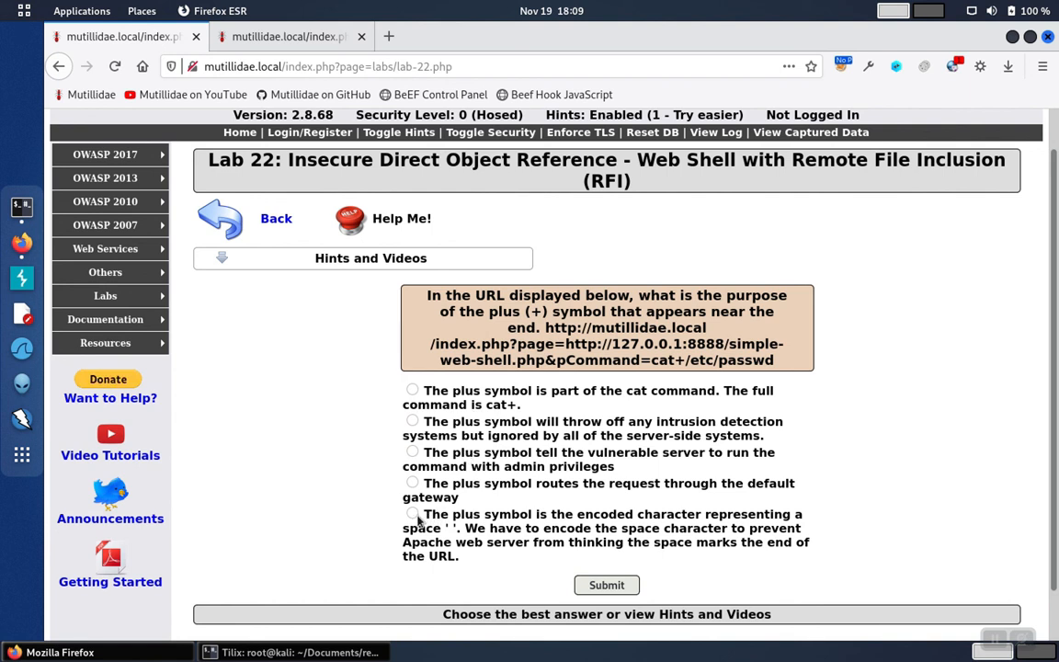
- Choose the Lab 22 answer that the plus is an encoded space
click(411, 514)
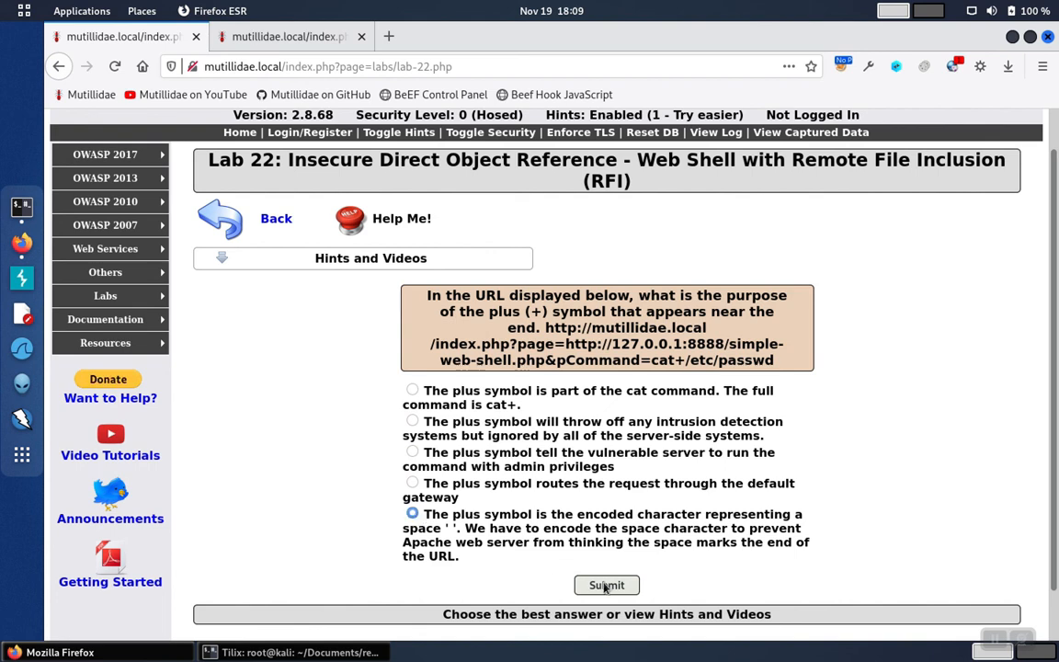